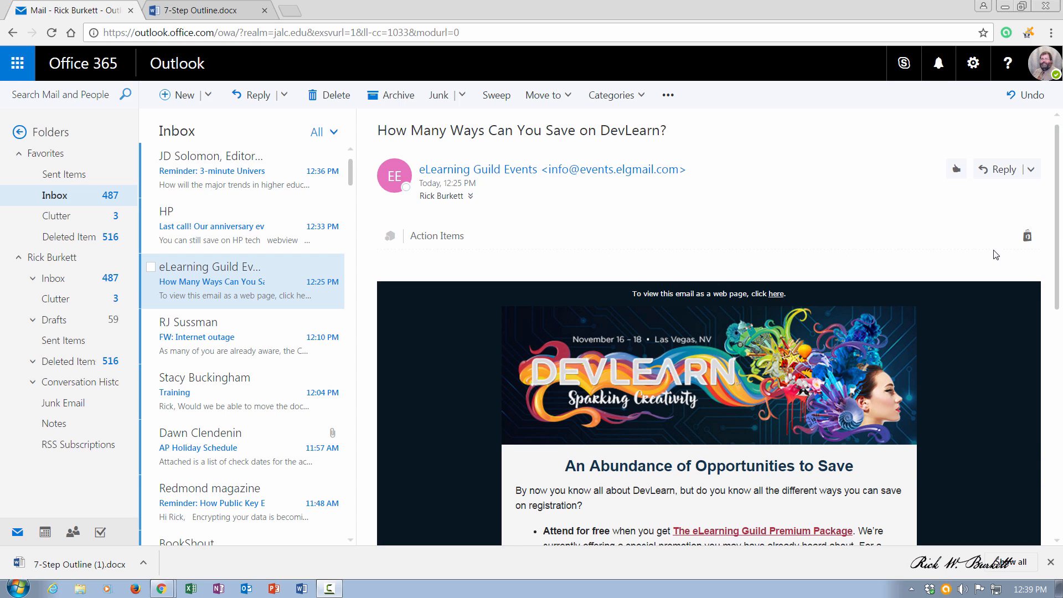
mouse_move(973, 62)
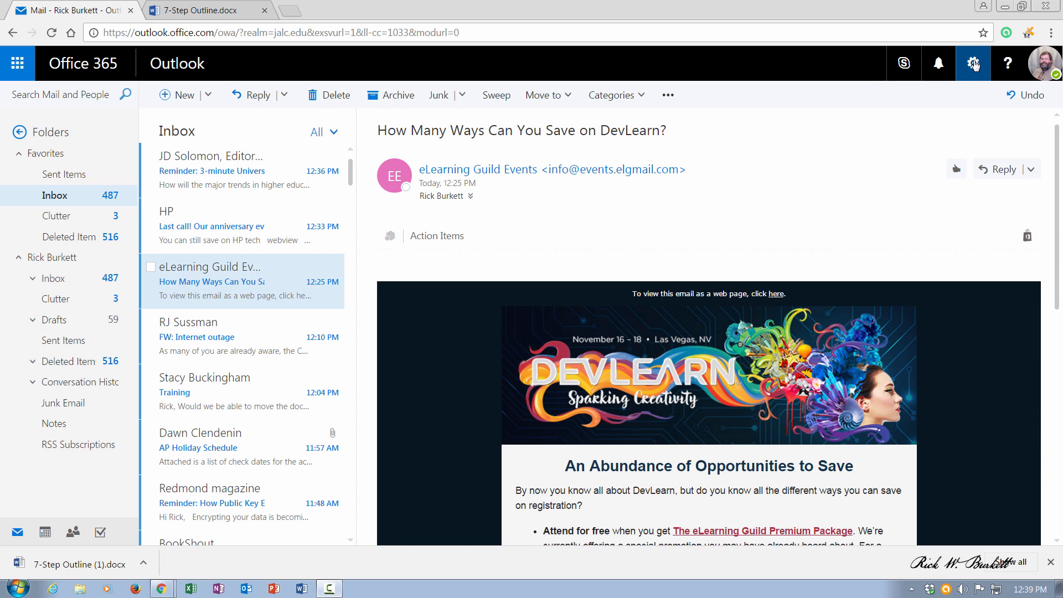
Reach the Mail options page from the gear menu's app settings list
left_click(972, 62)
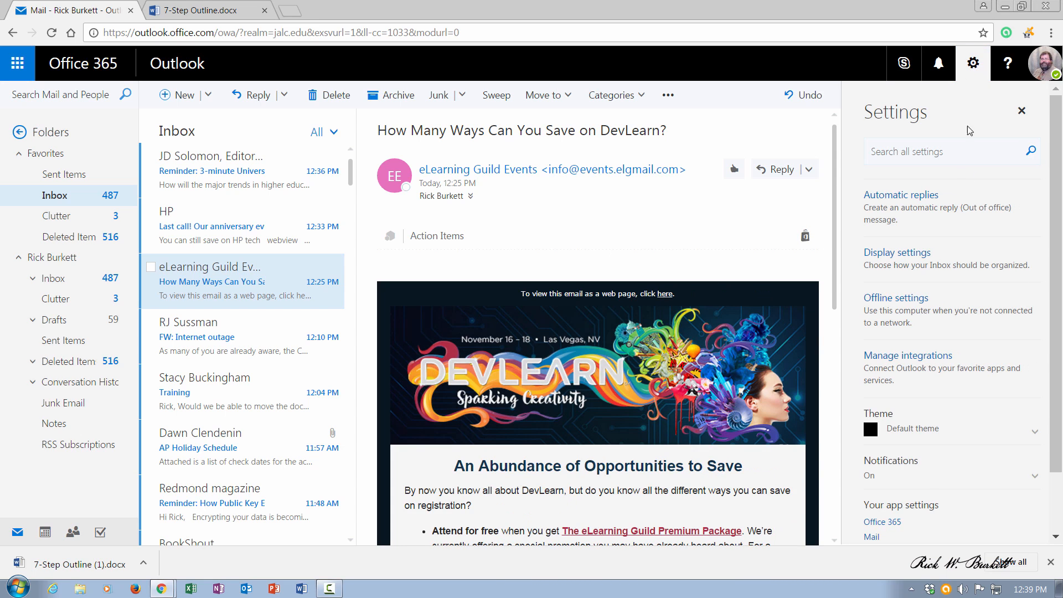
scroll("down", 3)
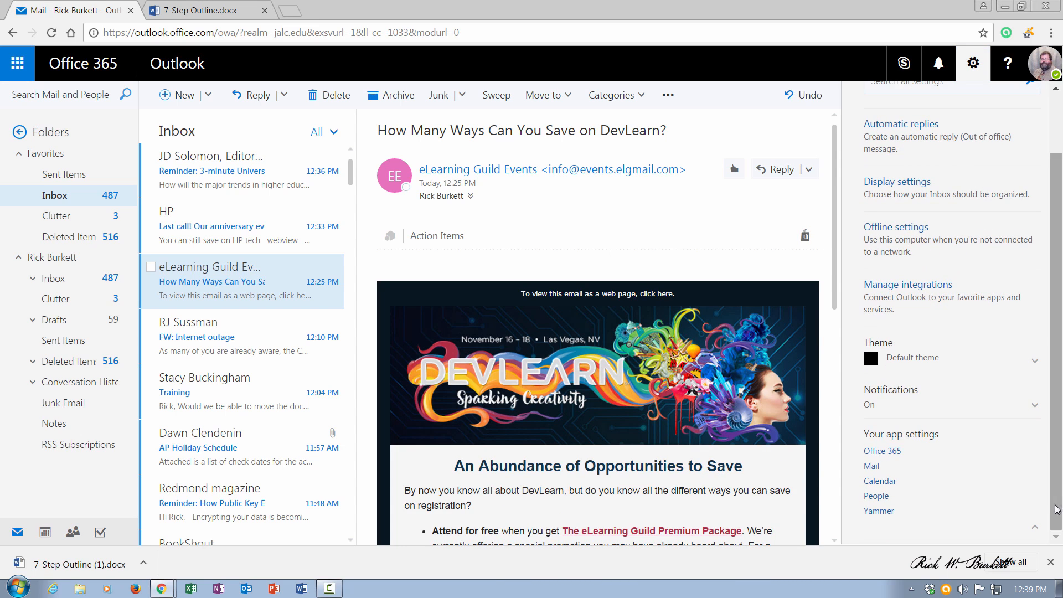
mouse_move(872, 471)
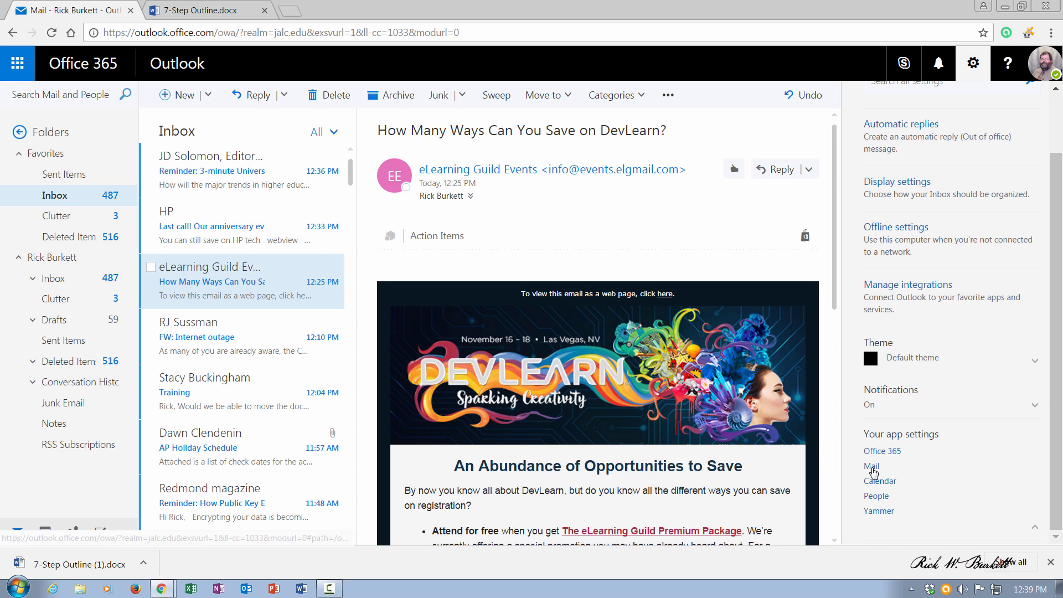
left_click(871, 466)
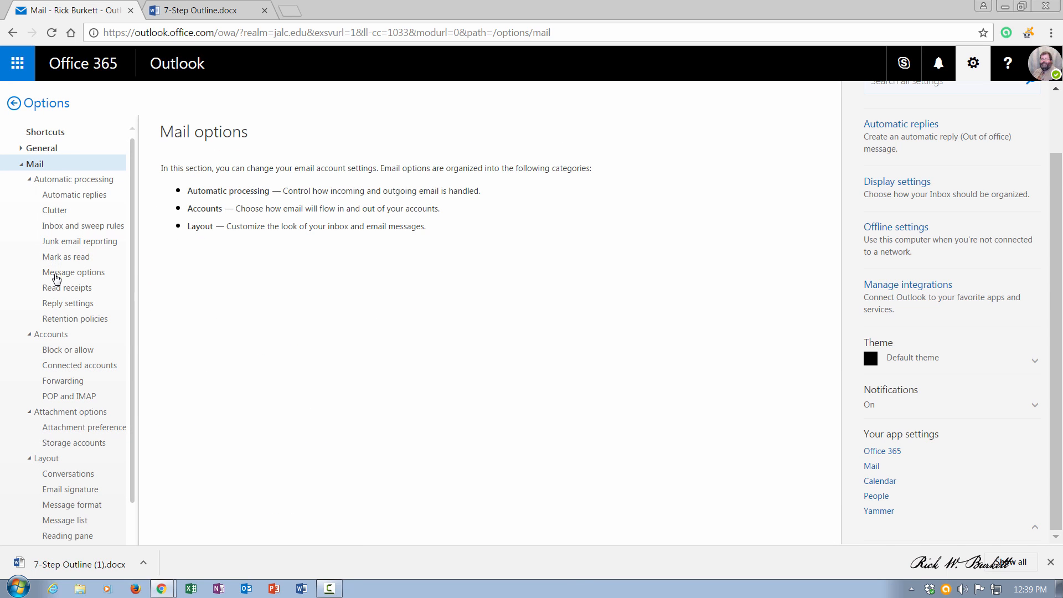
mouse_move(38, 386)
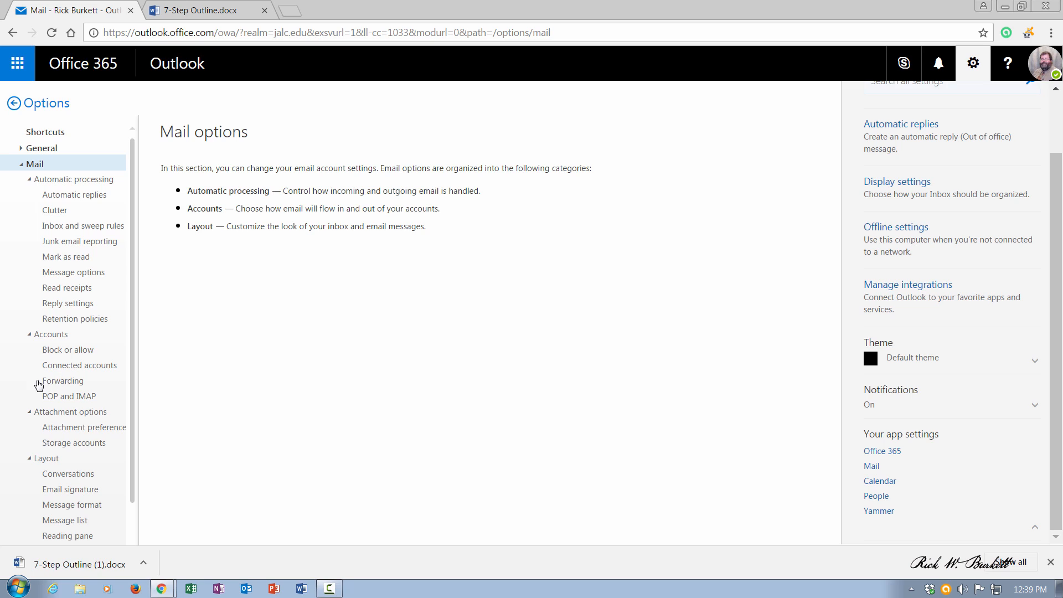
mouse_move(66, 385)
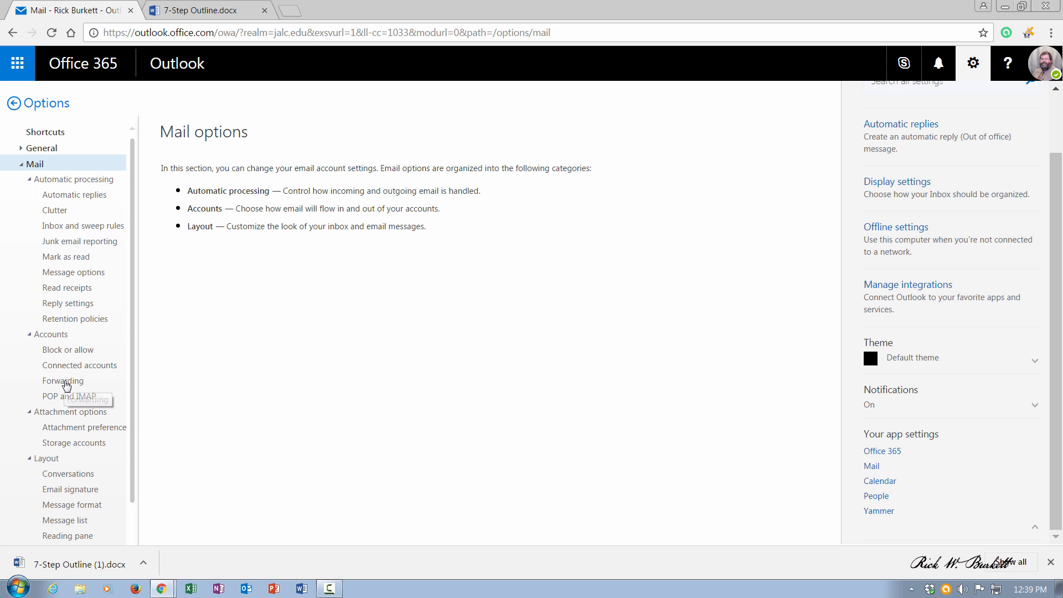
Go to the Forwarding page under the Accounts mail options
left_click(62, 380)
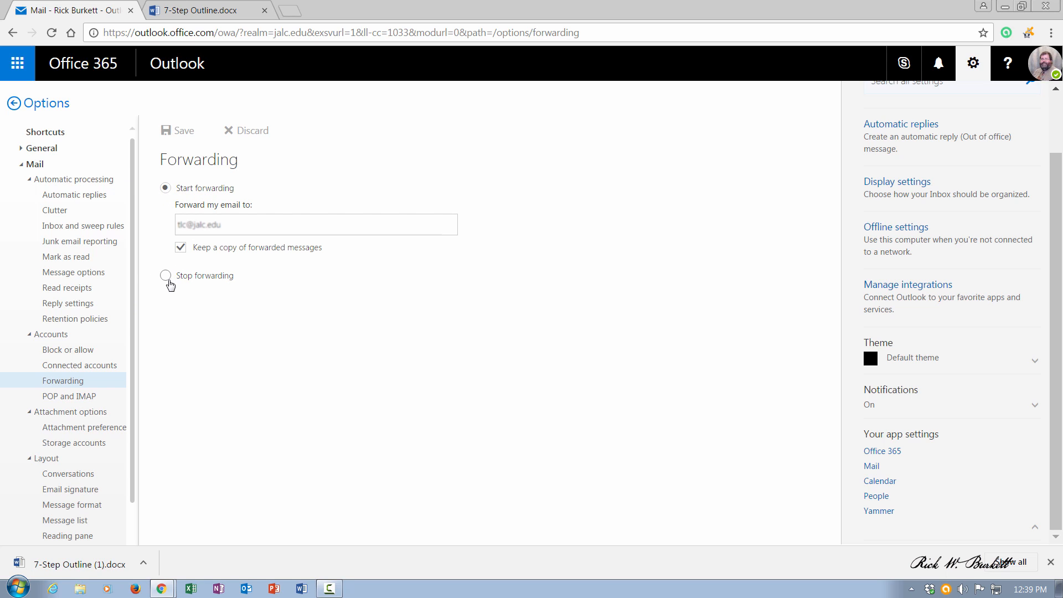
Choose Stop forwarding so the forwarding address is cleared
left_click(166, 276)
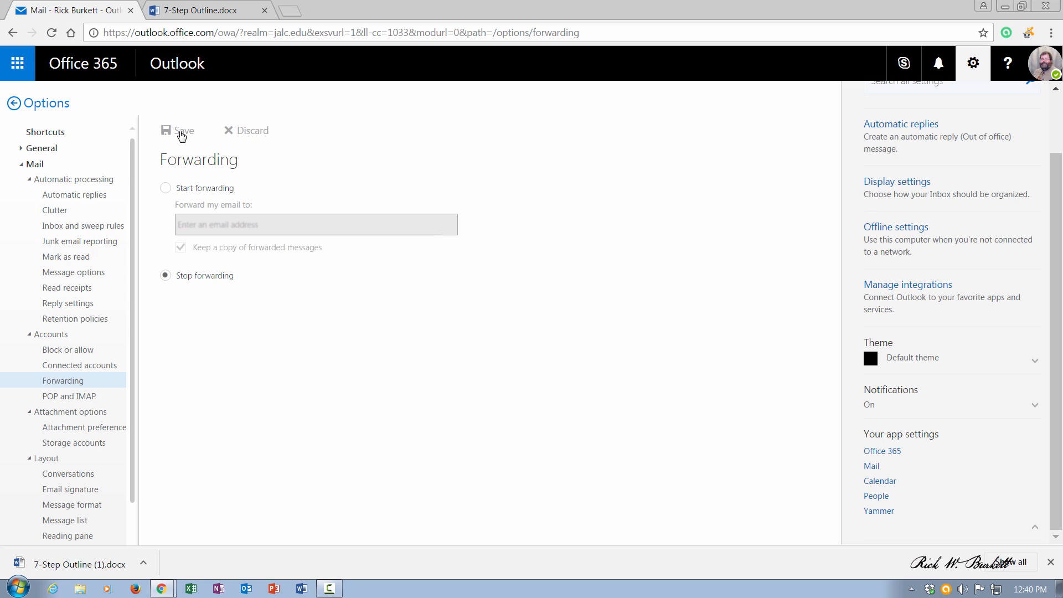
mouse_move(193, 135)
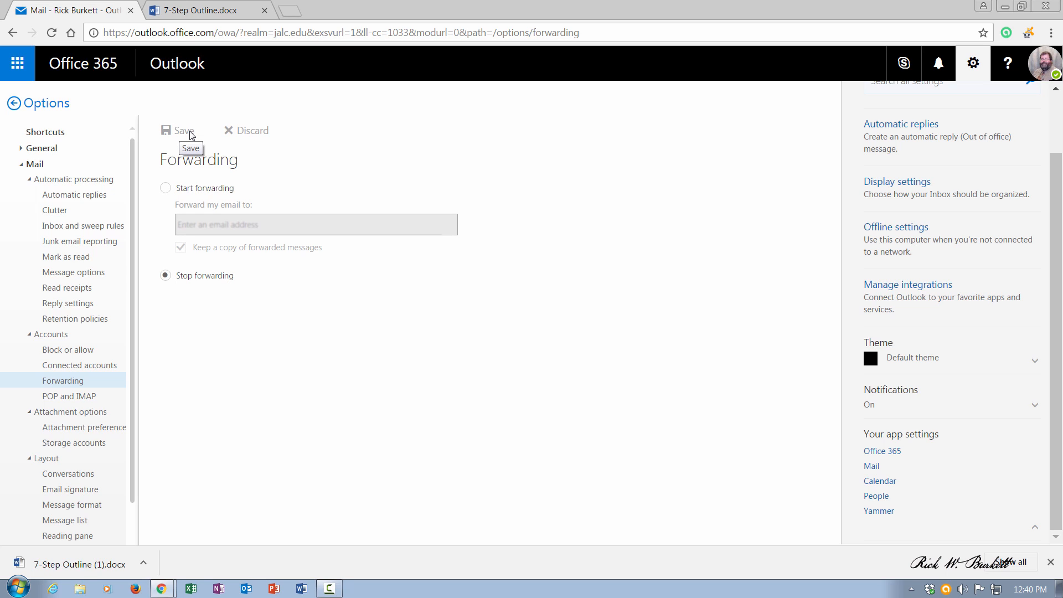
mouse_move(182, 140)
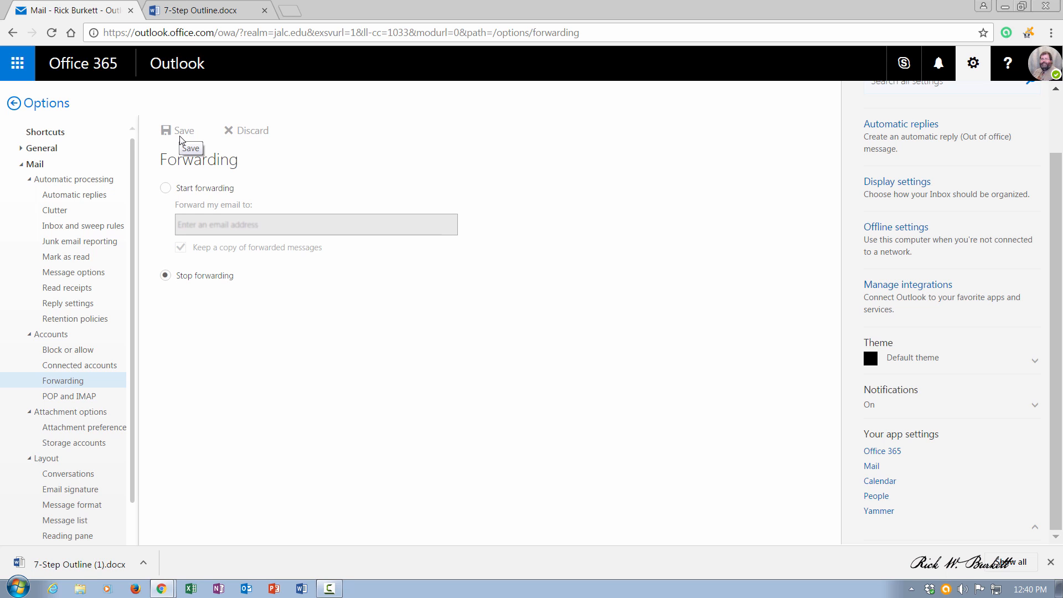
mouse_move(176, 69)
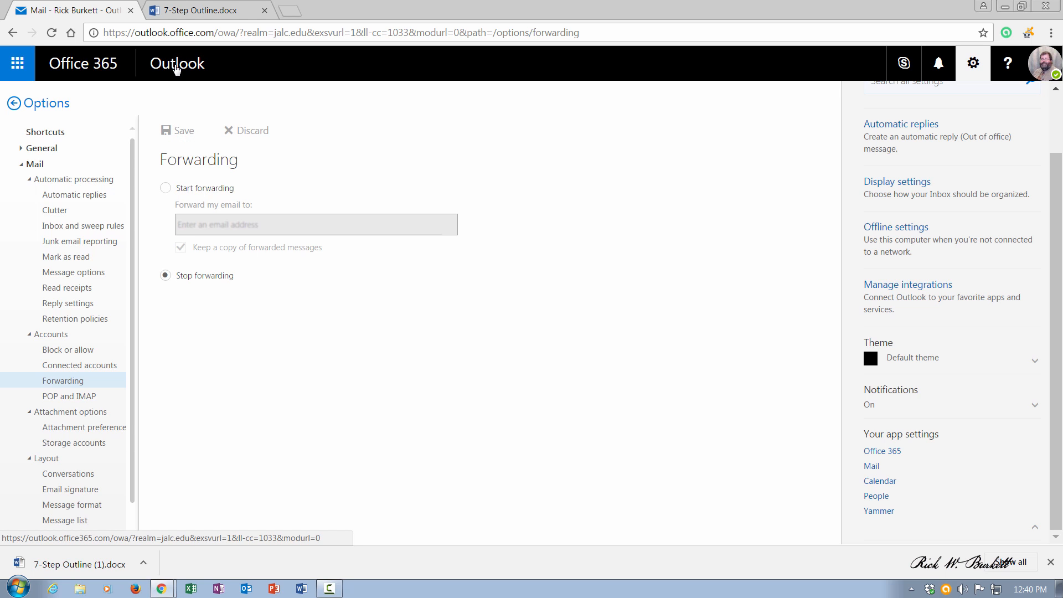